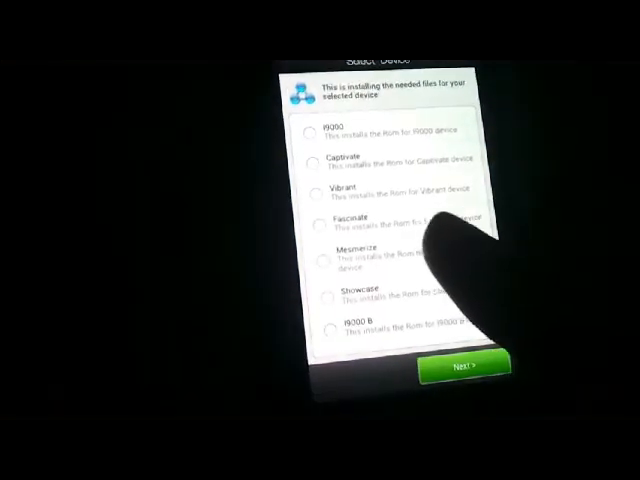
Select Fascinate as the target device on the Select Device screen.
{"action": "left_click", "coordinate": [315, 217]}
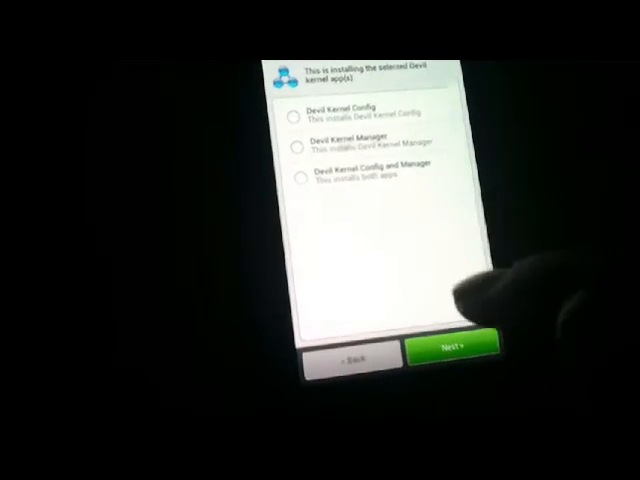
Proceed past the Devil kernel app choice so HellyBean installation starts extracting files.
{"action": "left_click", "coordinate": [453, 347]}
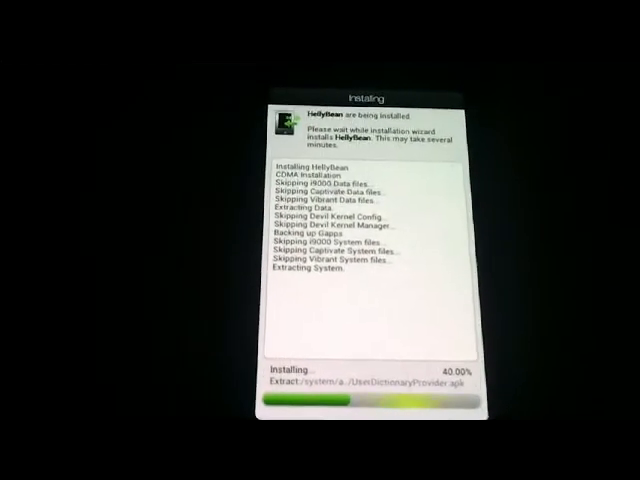